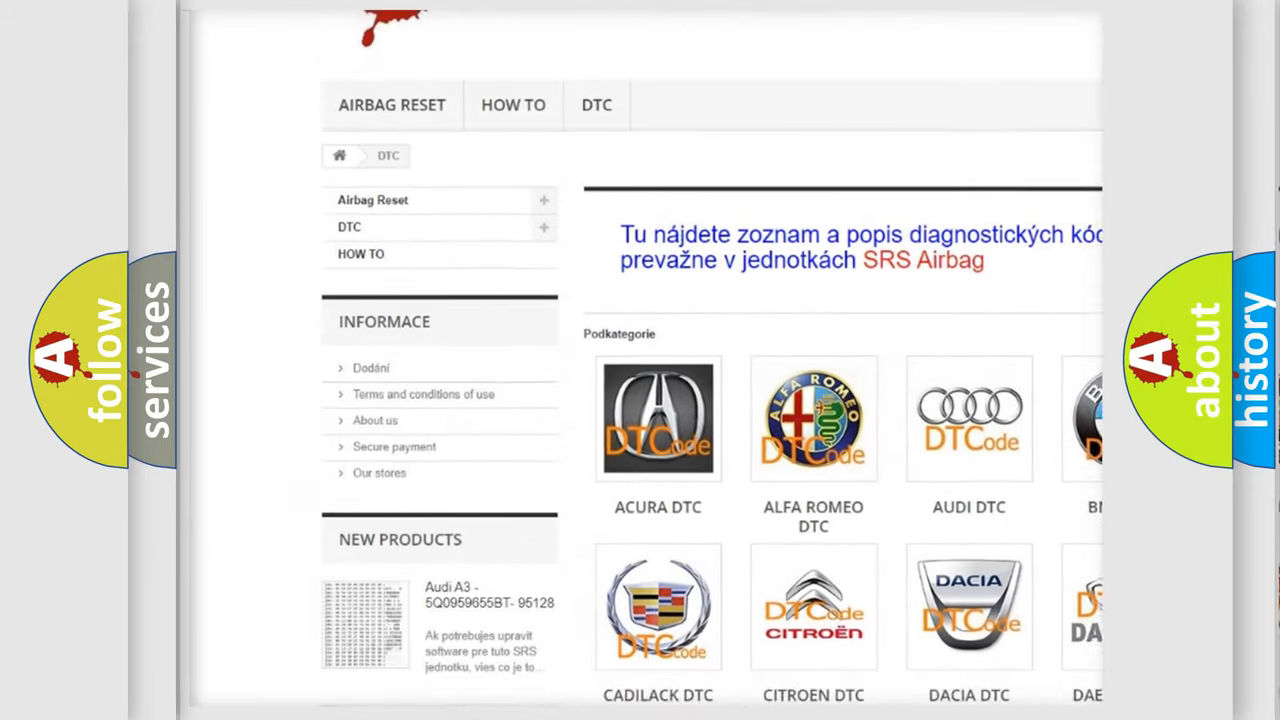
pyautogui.scroll(-3)
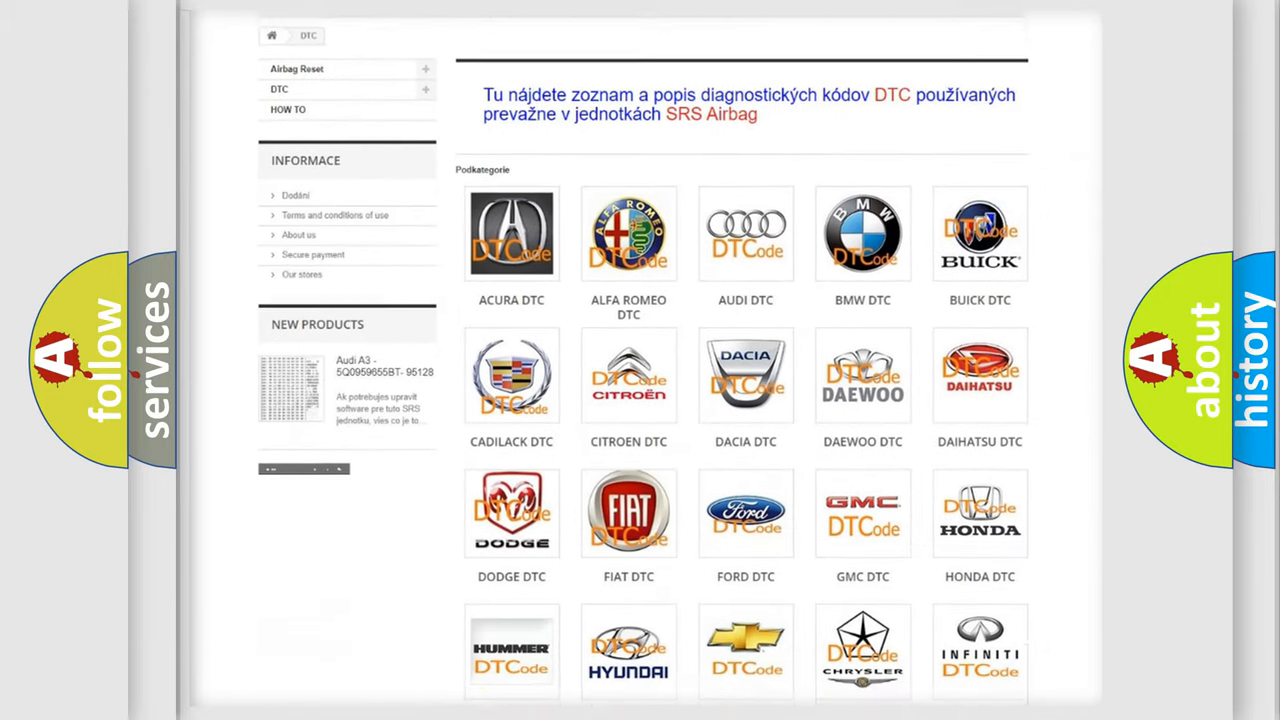
pyautogui.scroll(-3)
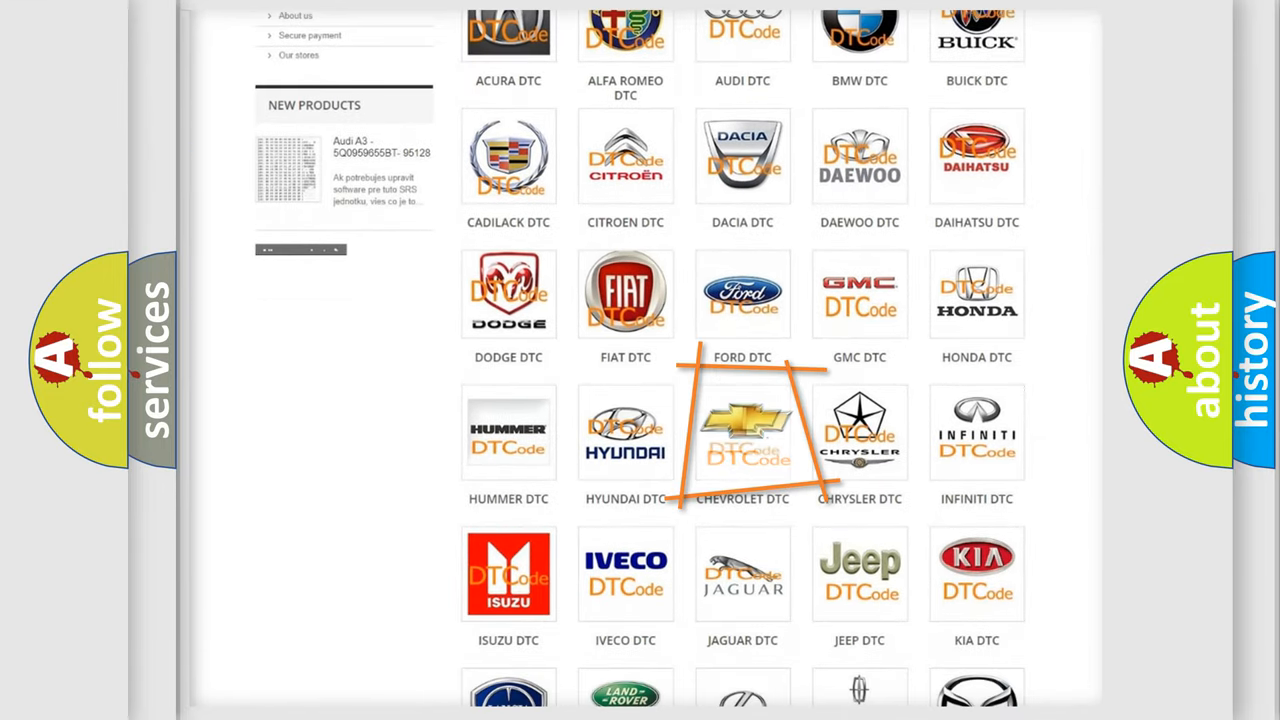